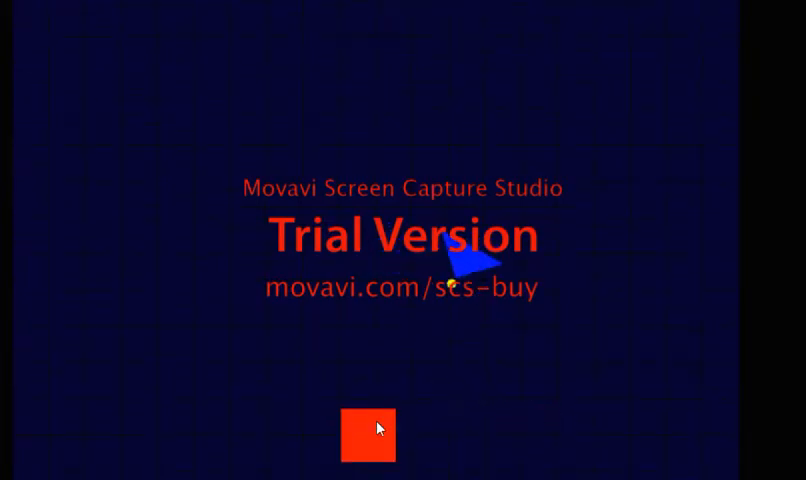
Shoot and destroy the red square, revealing the WASD/click/esc instructions.
{"action": "left_click", "coordinate": [368, 436]}
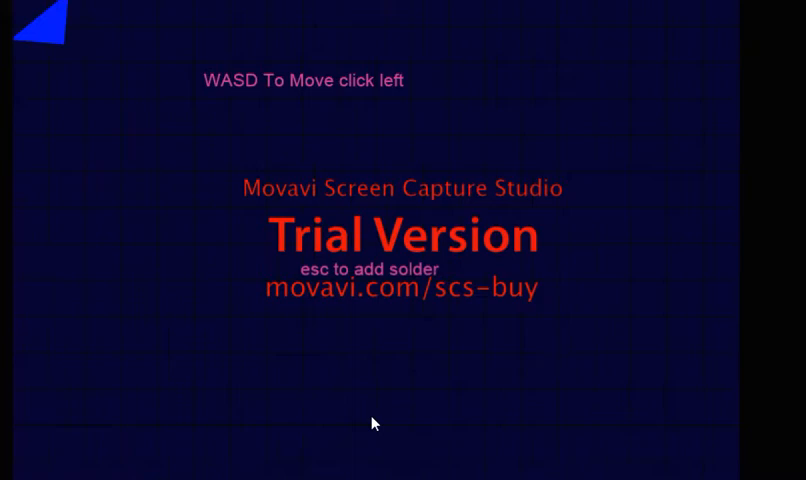
{"action": "mouse_move", "coordinate": [344, 358]}
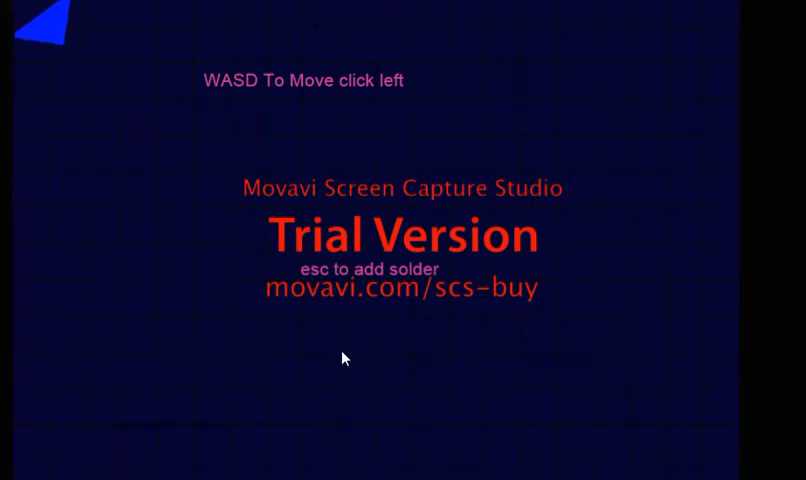